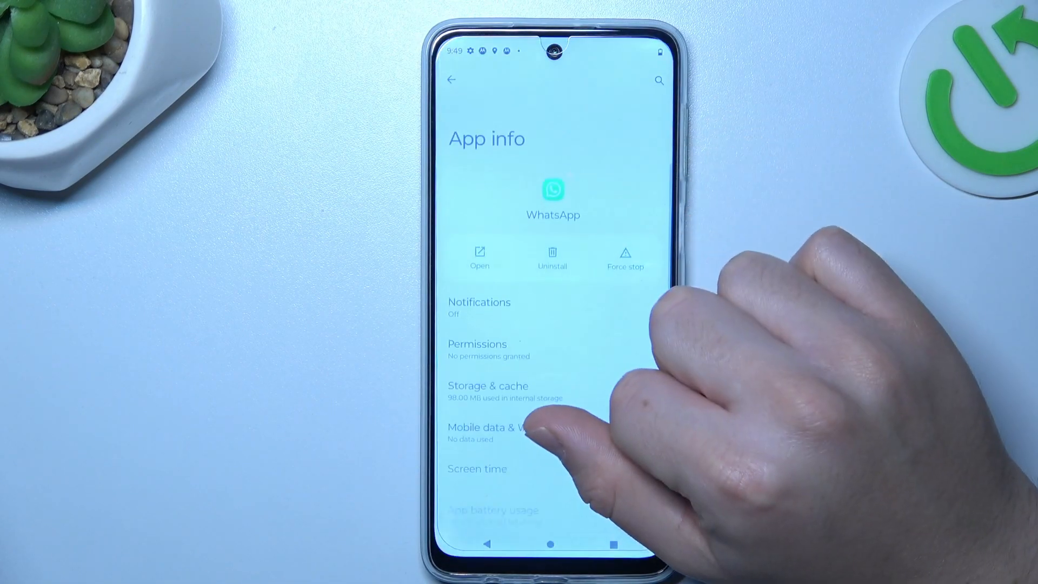
Switch on All WhatsApp notifications and review WhatsApp's in-app notification settings.
{"action": "left_click", "coordinate": [478, 308]}
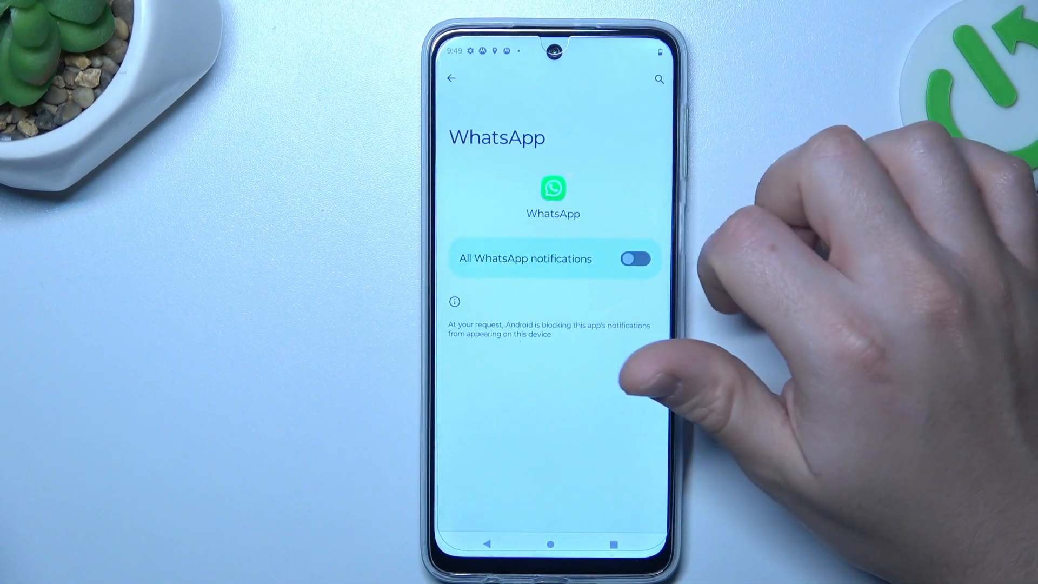
{"action": "left_click", "coordinate": [634, 259]}
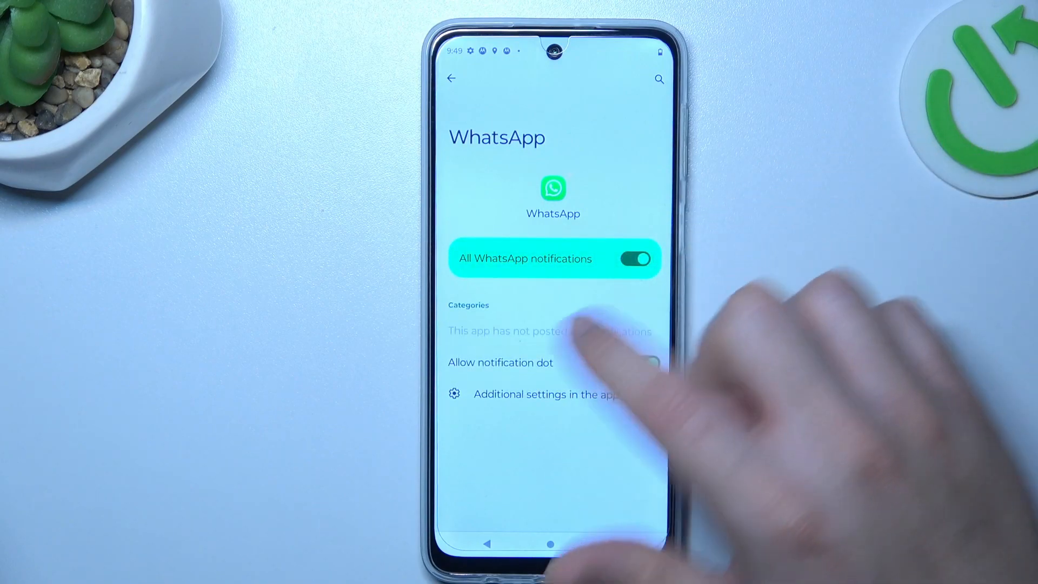
{"action": "left_click", "coordinate": [530, 395]}
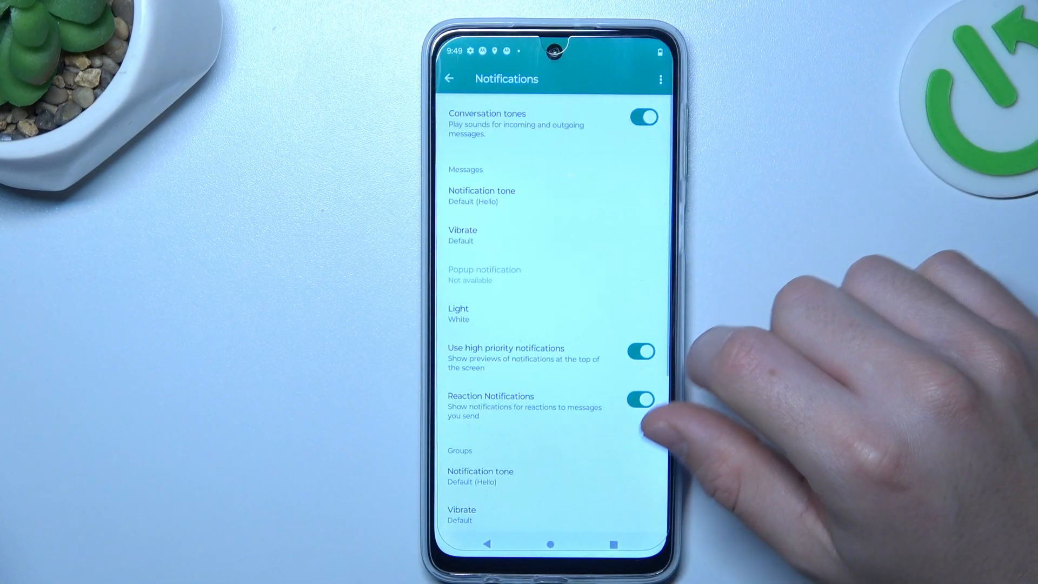
{"action": "scroll", "scroll_direction": "up", "scroll_amount": 3}
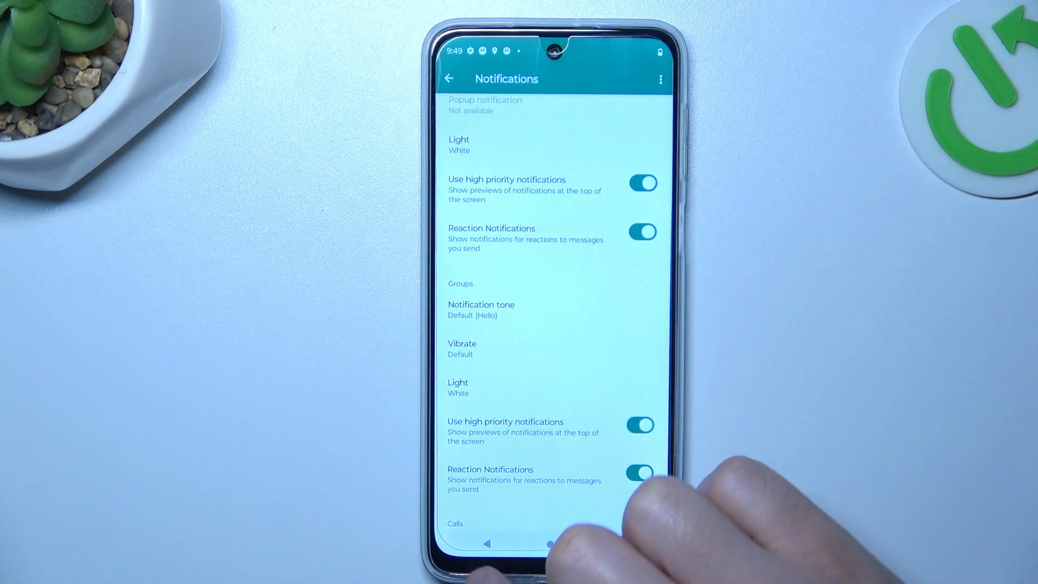
Confirm WhatsApp's background data and unrestricted data toggles are both on.
{"action": "left_click", "coordinate": [449, 78]}
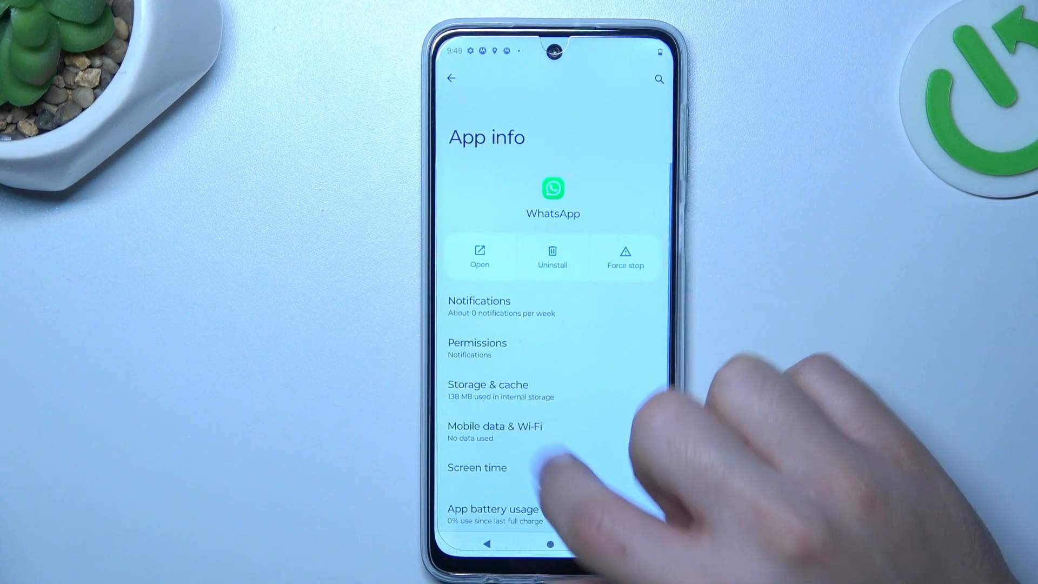
{"action": "left_click", "coordinate": [494, 426]}
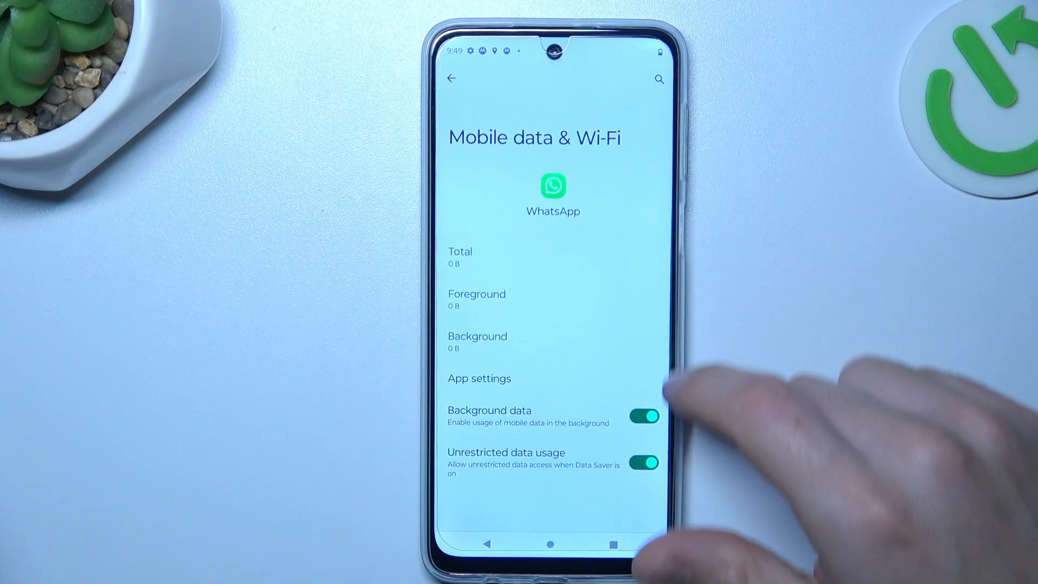
{"action": "left_click", "coordinate": [452, 78]}
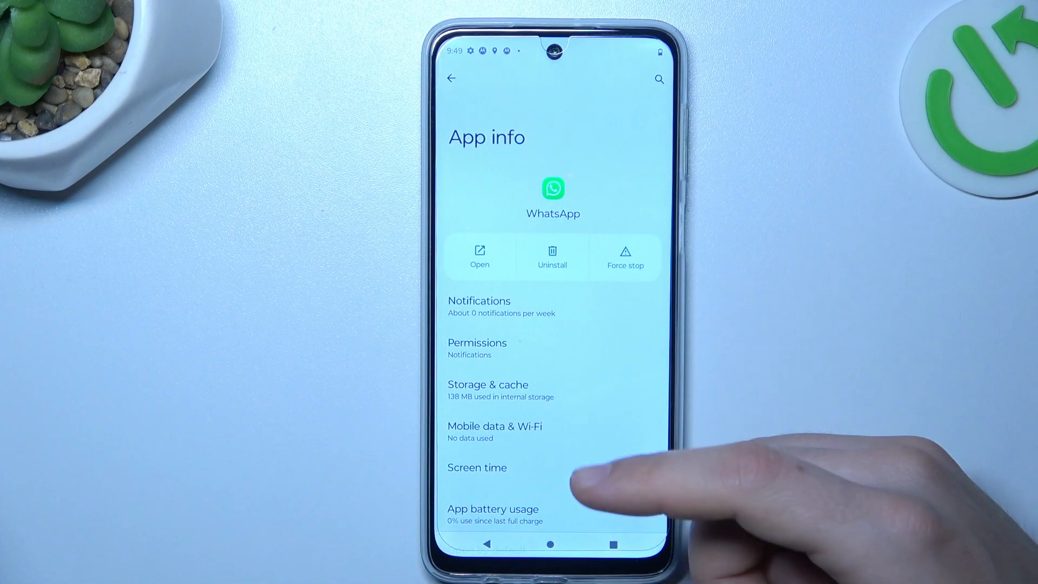
Clear WhatsApp's storage and cache, then go to the home screen.
{"action": "left_click", "coordinate": [487, 389]}
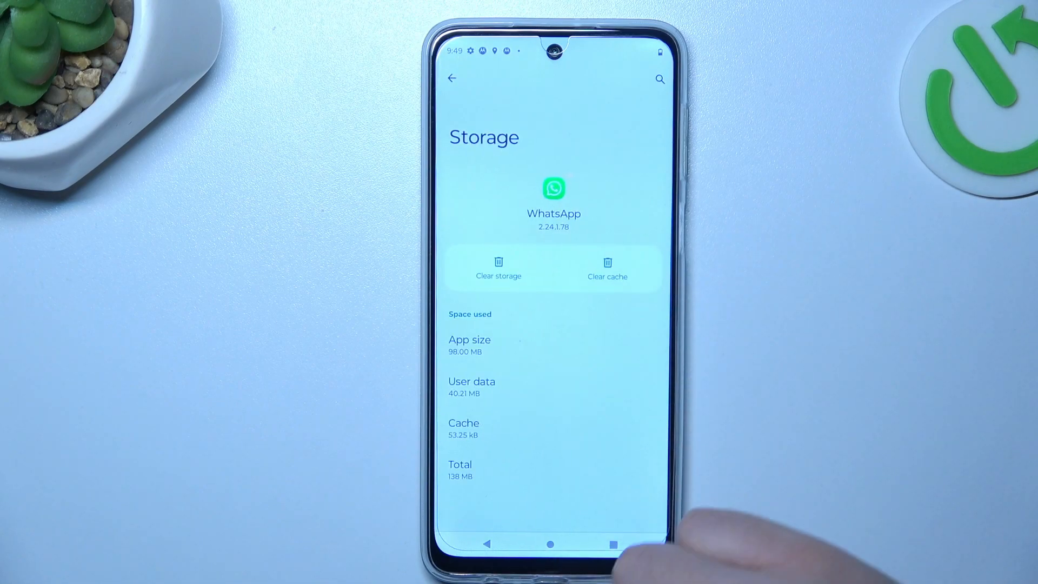
{"action": "left_click", "coordinate": [498, 268]}
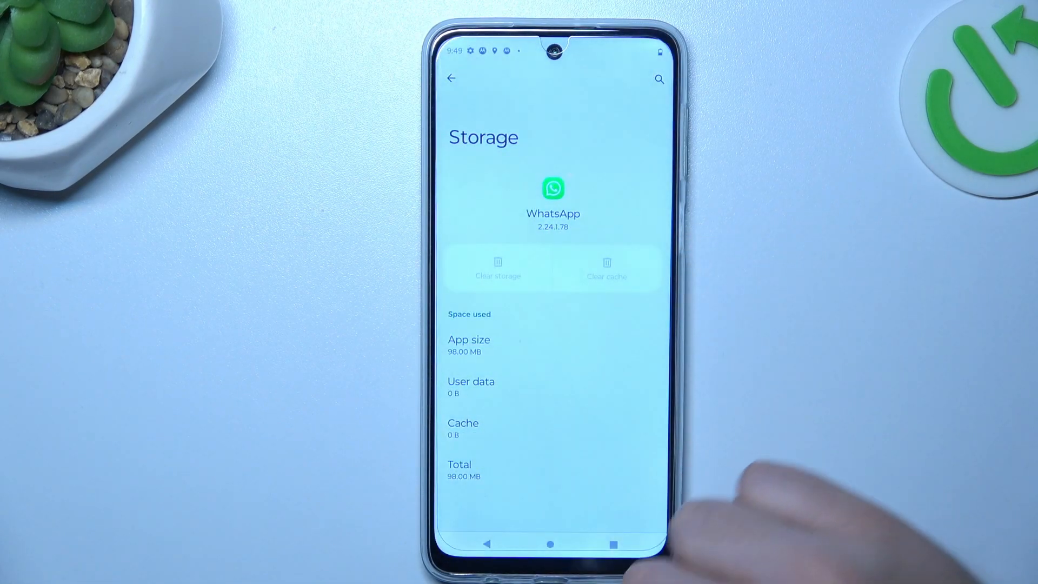
{"action": "left_click", "coordinate": [546, 543]}
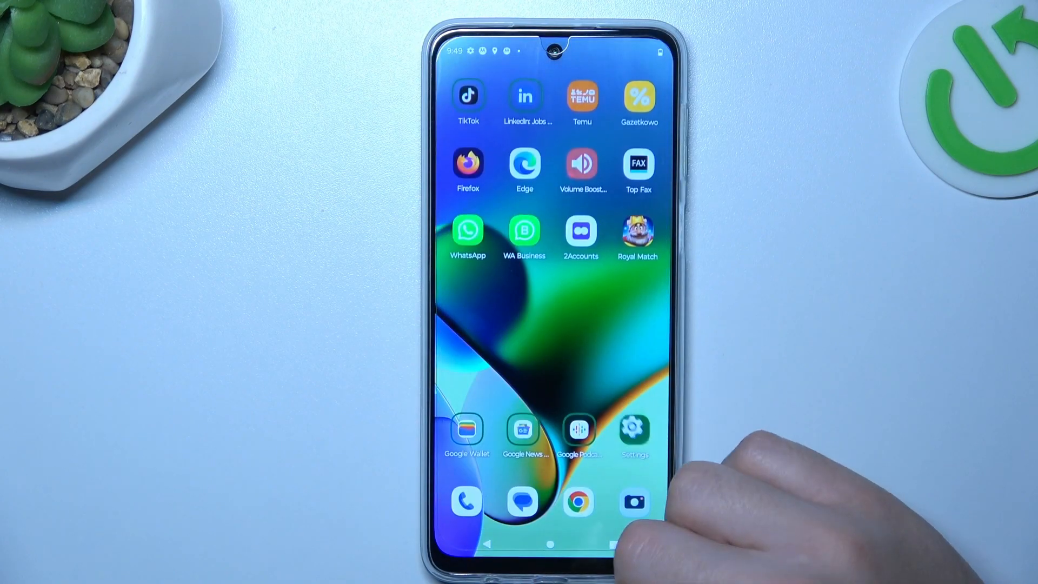
Reset Wi-Fi, mobile and Bluetooth settings from System > Reset options.
{"action": "left_click", "coordinate": [633, 429]}
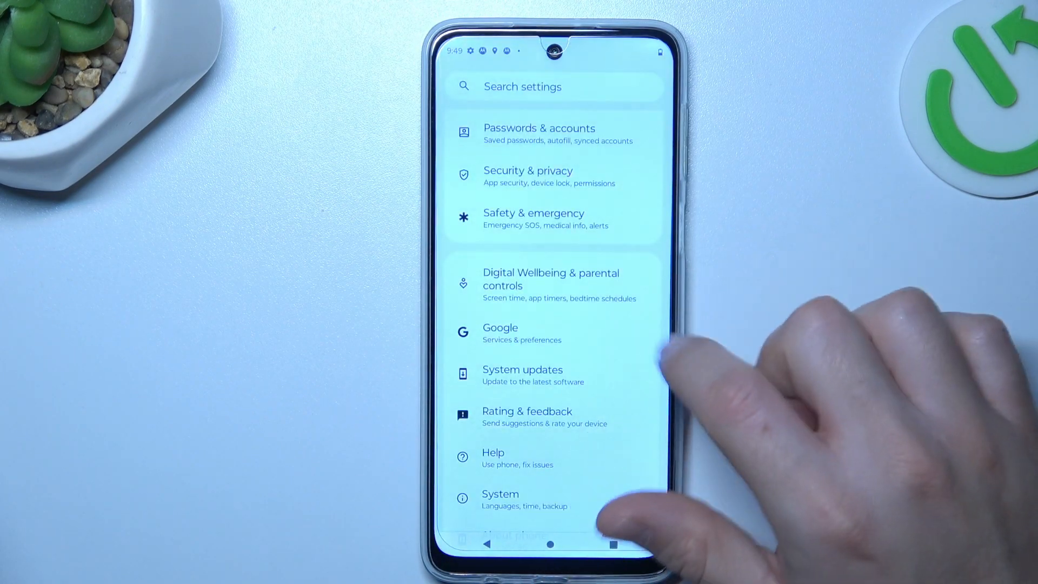
{"action": "left_click", "coordinate": [522, 498]}
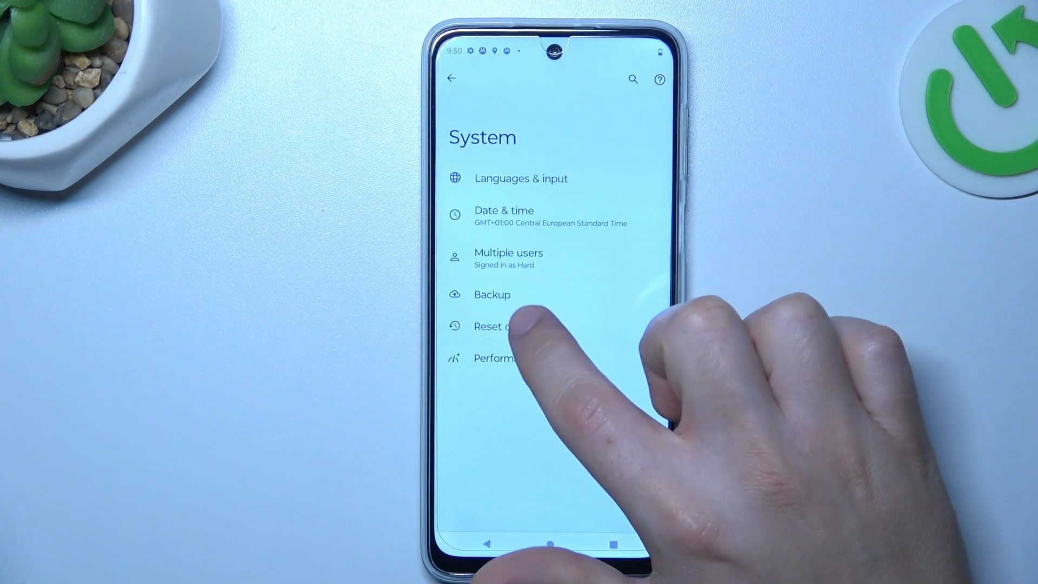
{"action": "left_click", "coordinate": [492, 326]}
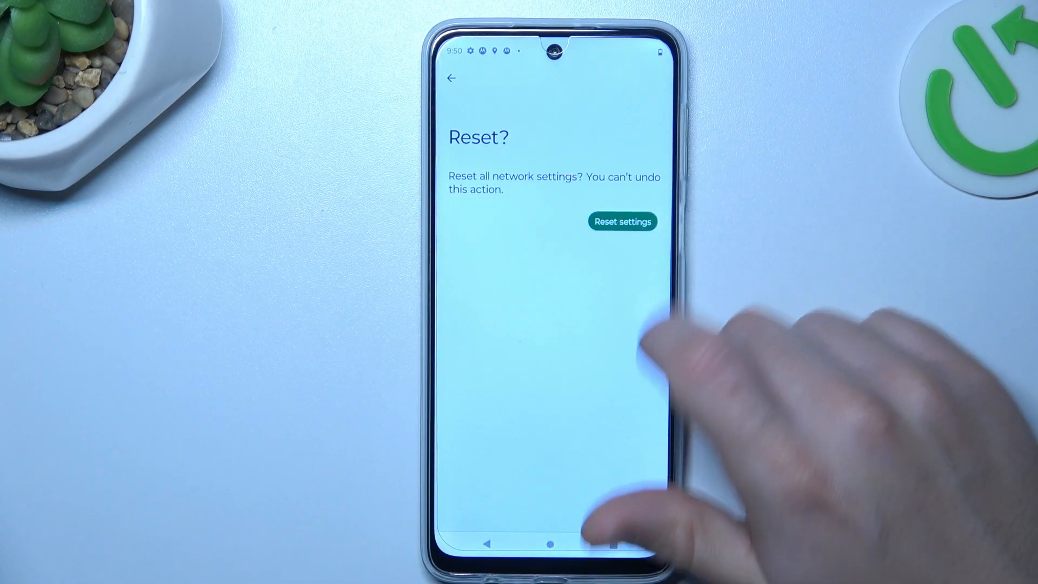
{"action": "left_click", "coordinate": [622, 221]}
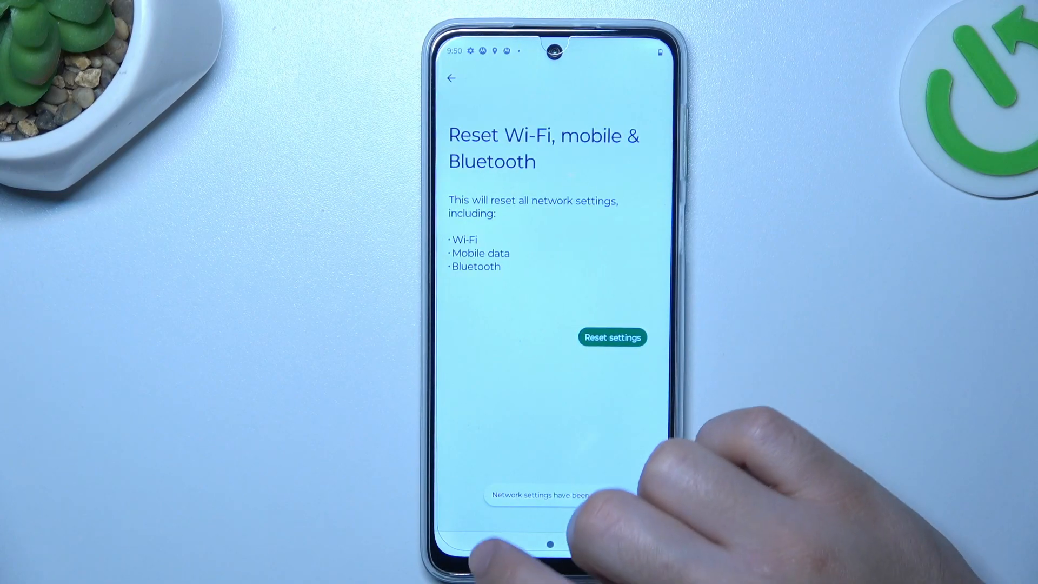
{"action": "left_click", "coordinate": [452, 77]}
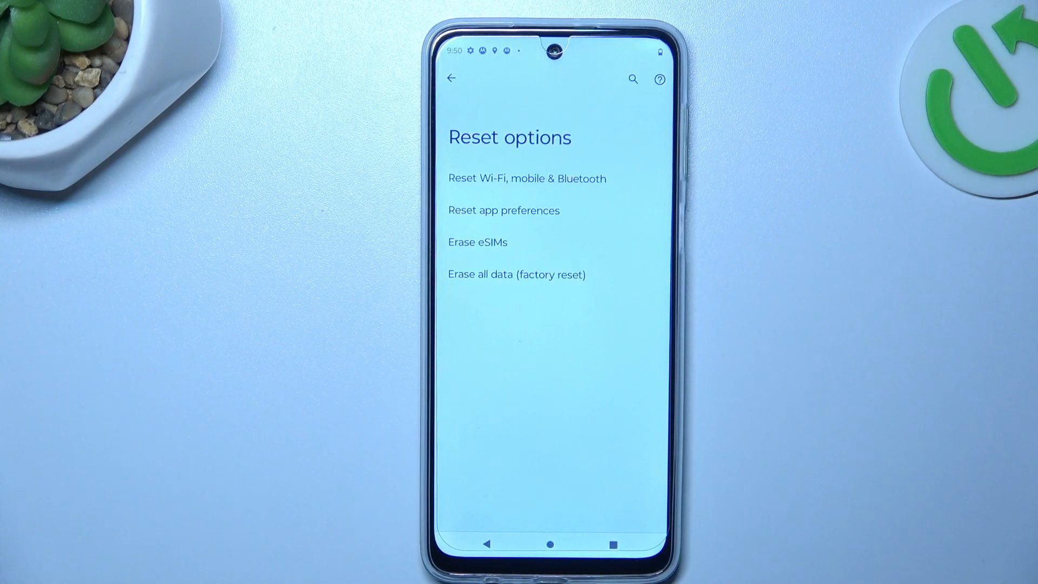